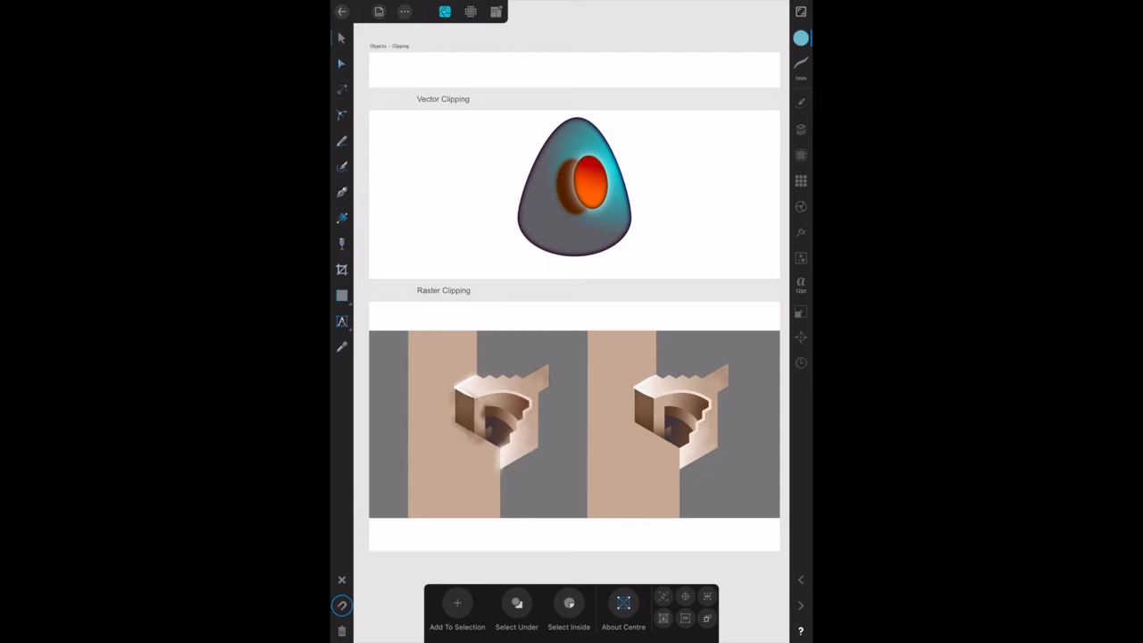
Open the Layers panel listing the Objects – Clipping artboard
{"action": "left_click", "coordinate": [801, 130]}
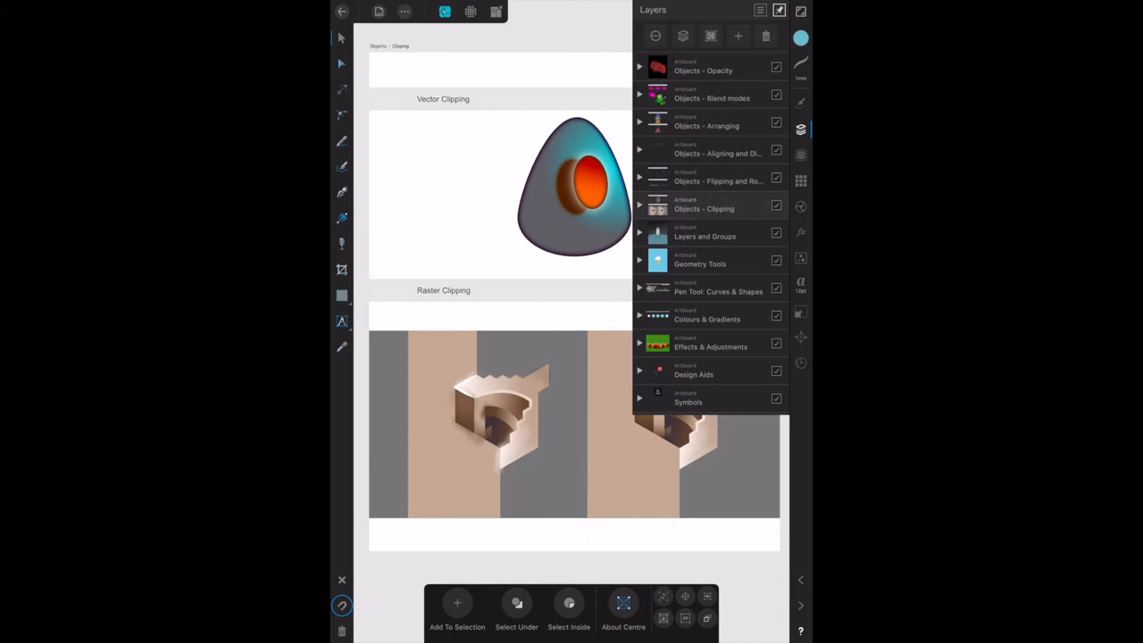
Expand the Objects – Clipping artboard, then Vector clipping to show its three curves
{"action": "left_click", "coordinate": [639, 204]}
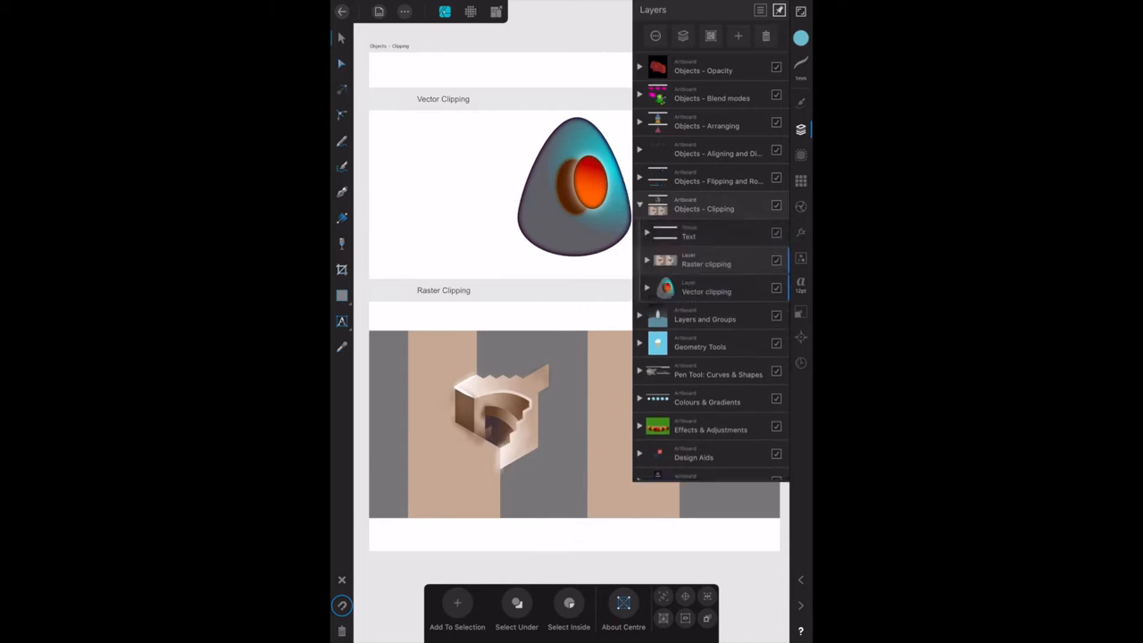
{"action": "left_click", "coordinate": [575, 185]}
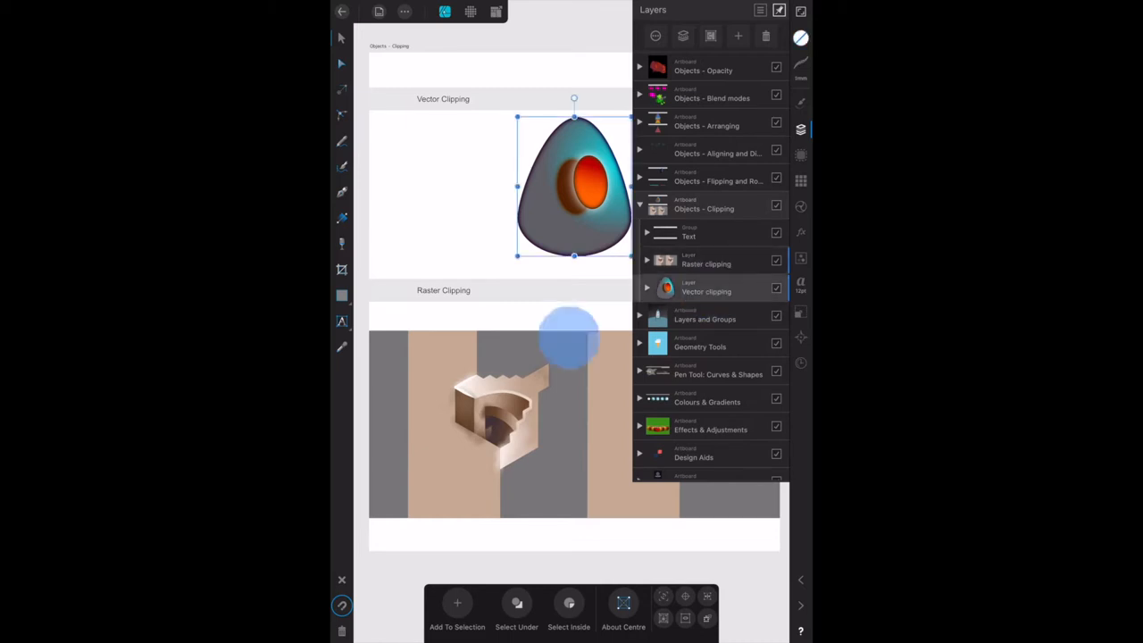
{"action": "left_click", "coordinate": [647, 259]}
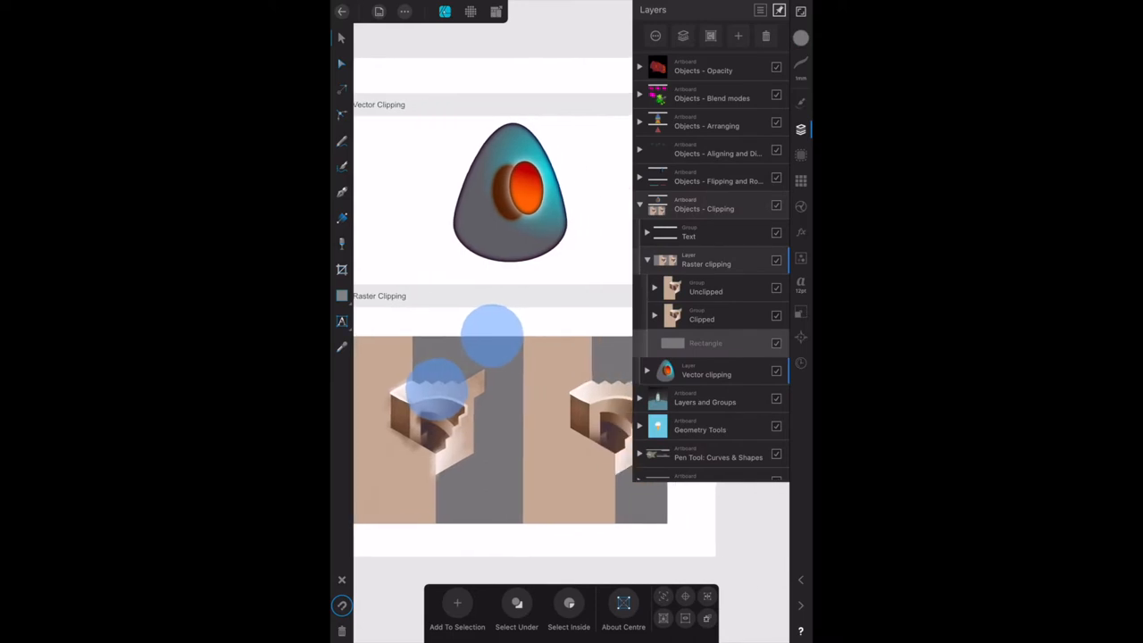
{"action": "left_click", "coordinate": [648, 259]}
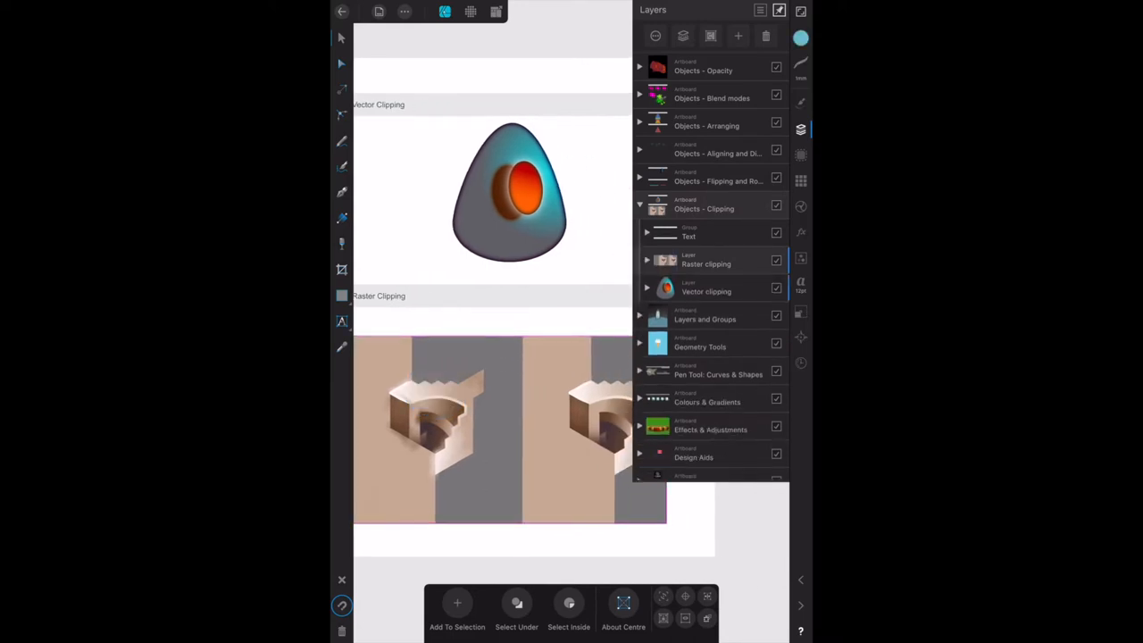
{"action": "left_click", "coordinate": [509, 192]}
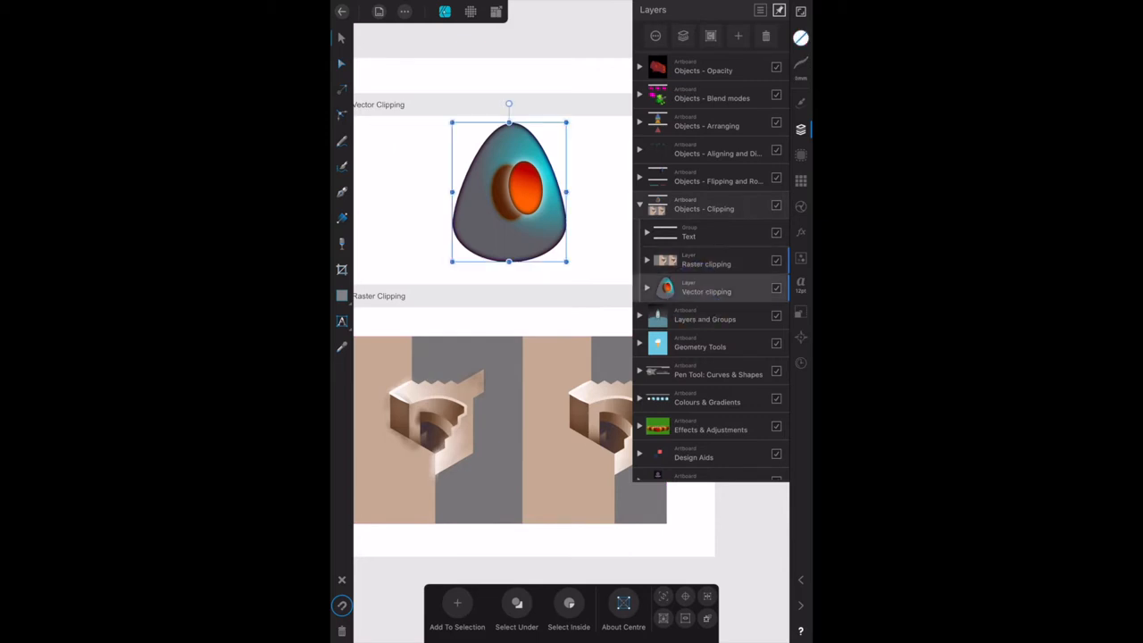
{"action": "left_click", "coordinate": [640, 287]}
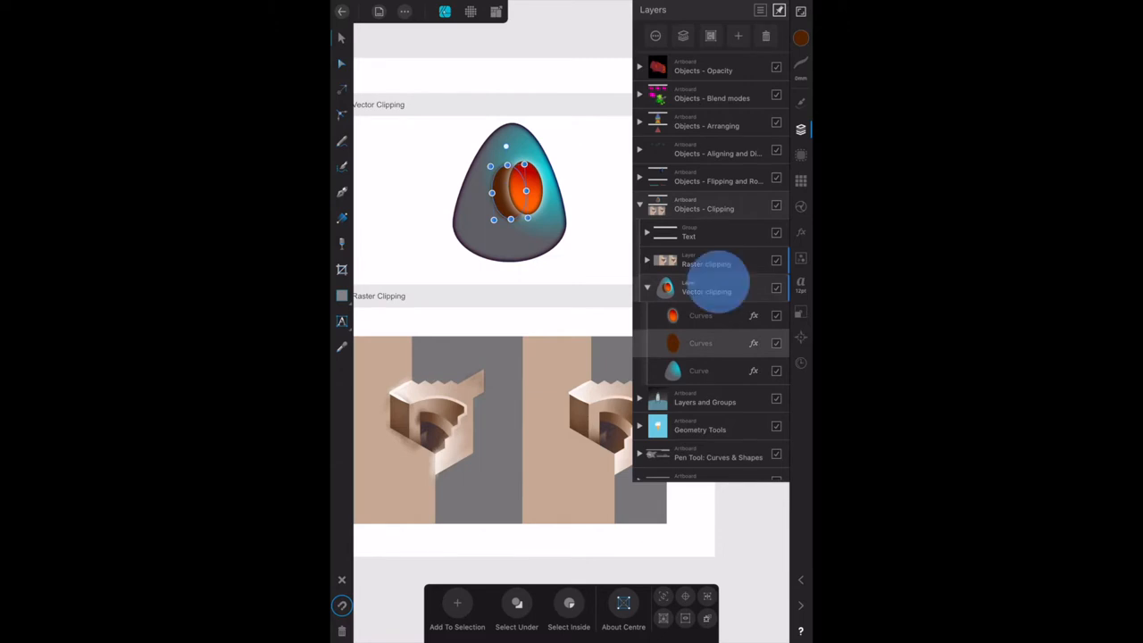
{"action": "left_click", "coordinate": [706, 288]}
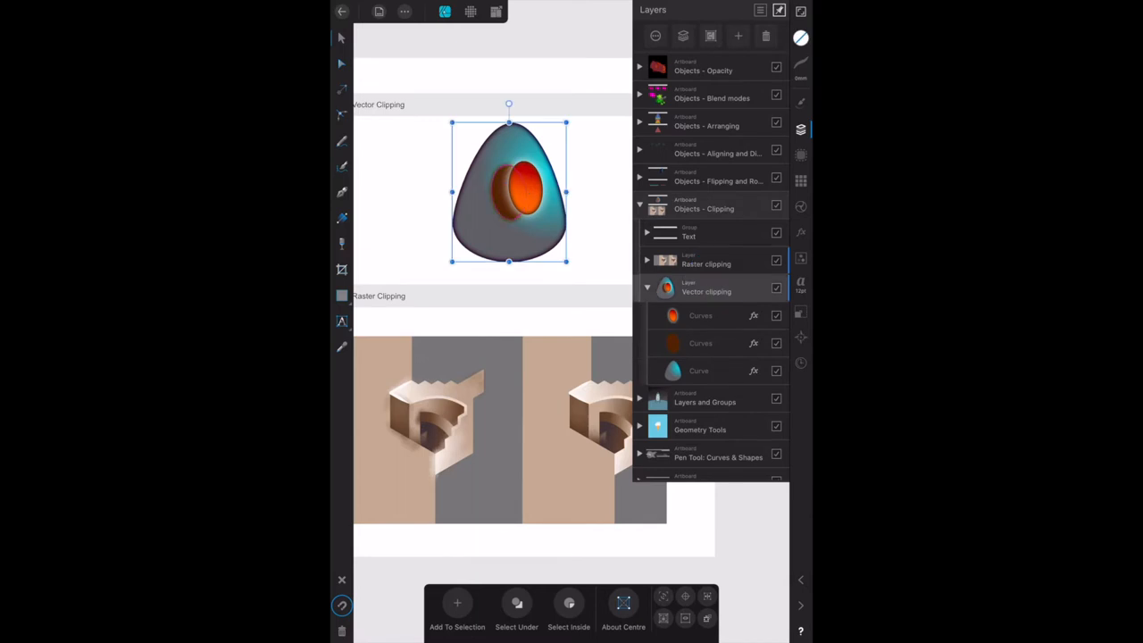
{"action": "left_click", "coordinate": [701, 315]}
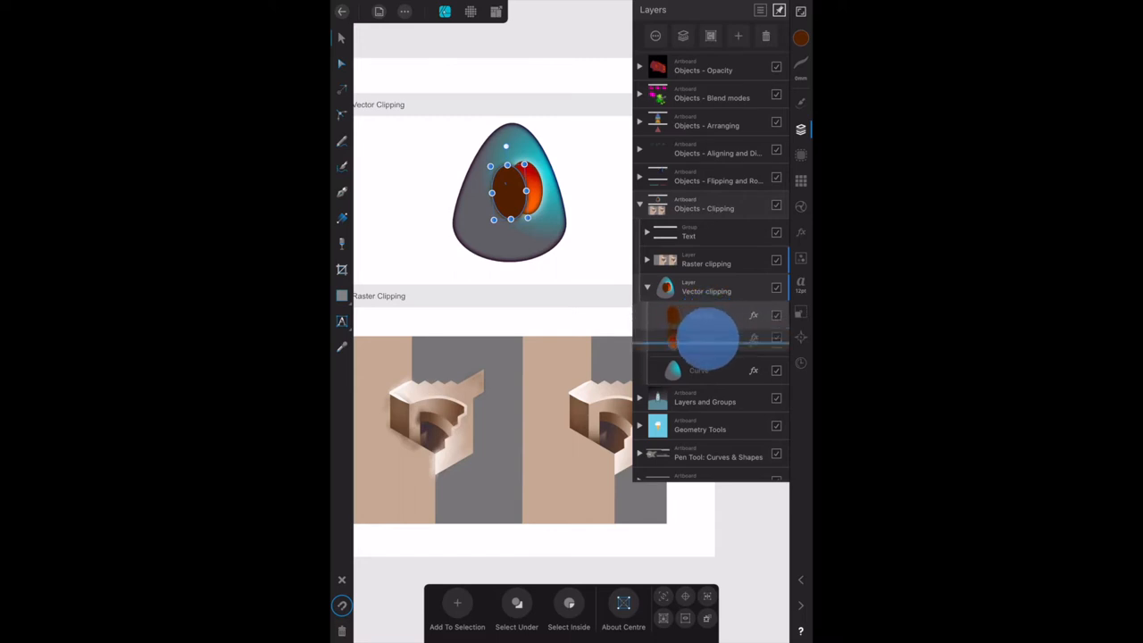
{"action": "left_click", "coordinate": [655, 315]}
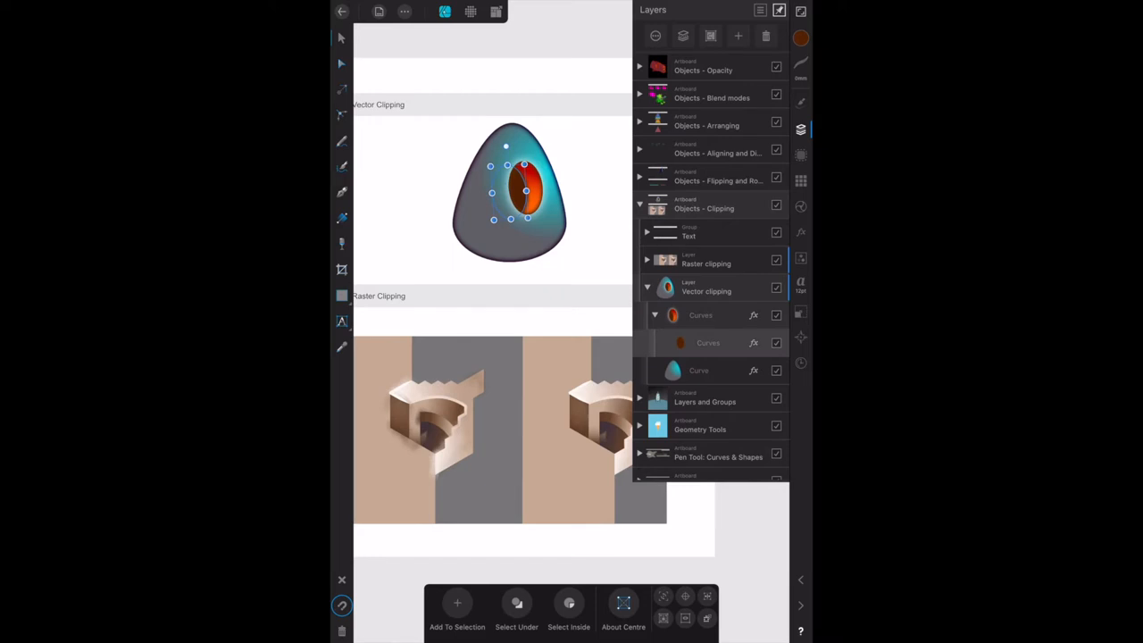
{"action": "left_click", "coordinate": [708, 342]}
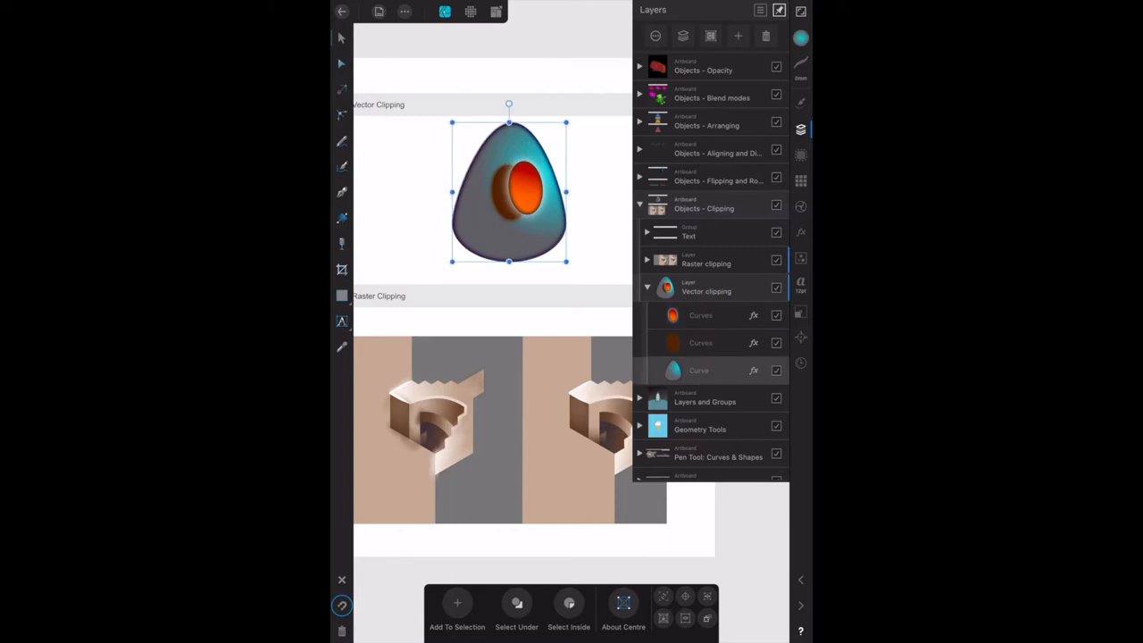
Collapse Vector clipping, then expand Raster clipping and its Unclipped group
{"action": "left_click", "coordinate": [701, 314]}
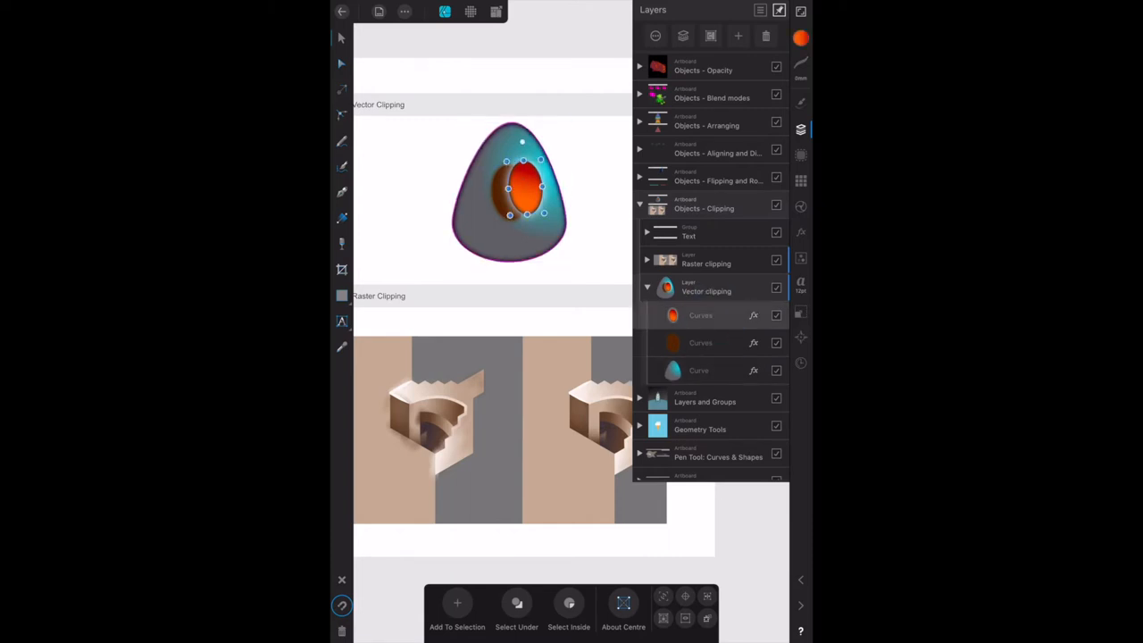
{"action": "left_click", "coordinate": [648, 286]}
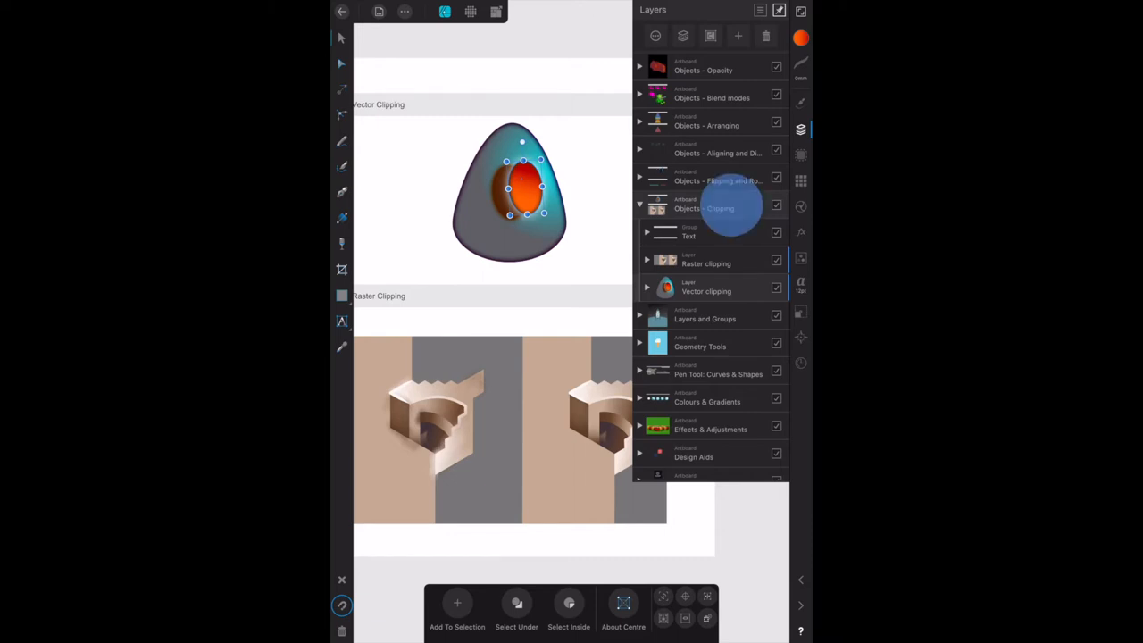
{"action": "left_click", "coordinate": [648, 260]}
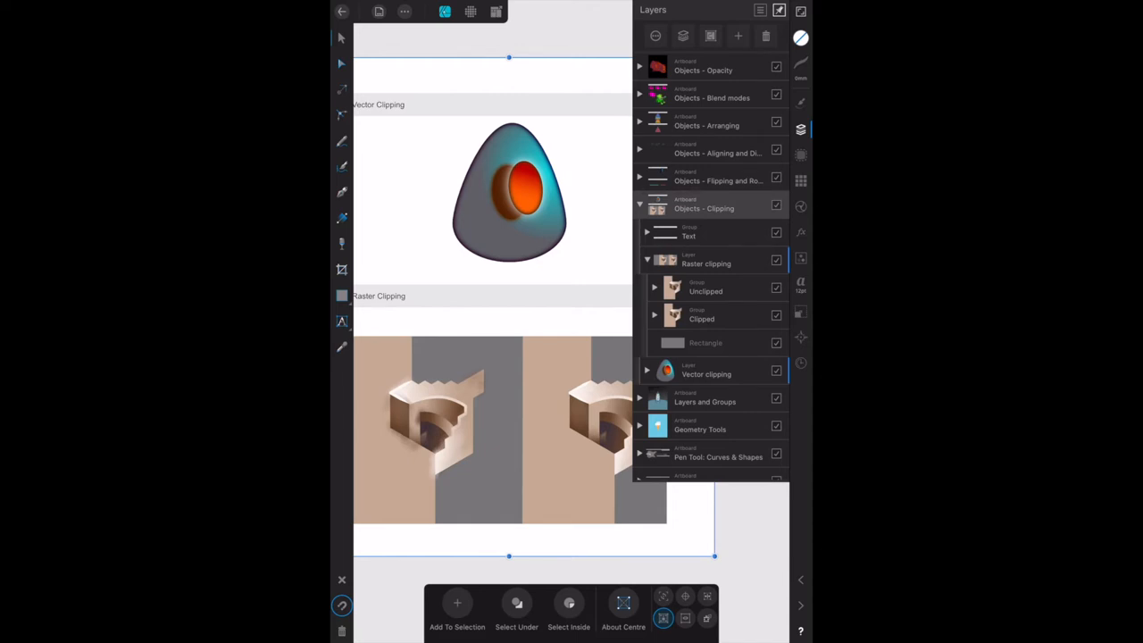
{"action": "left_click", "coordinate": [706, 286]}
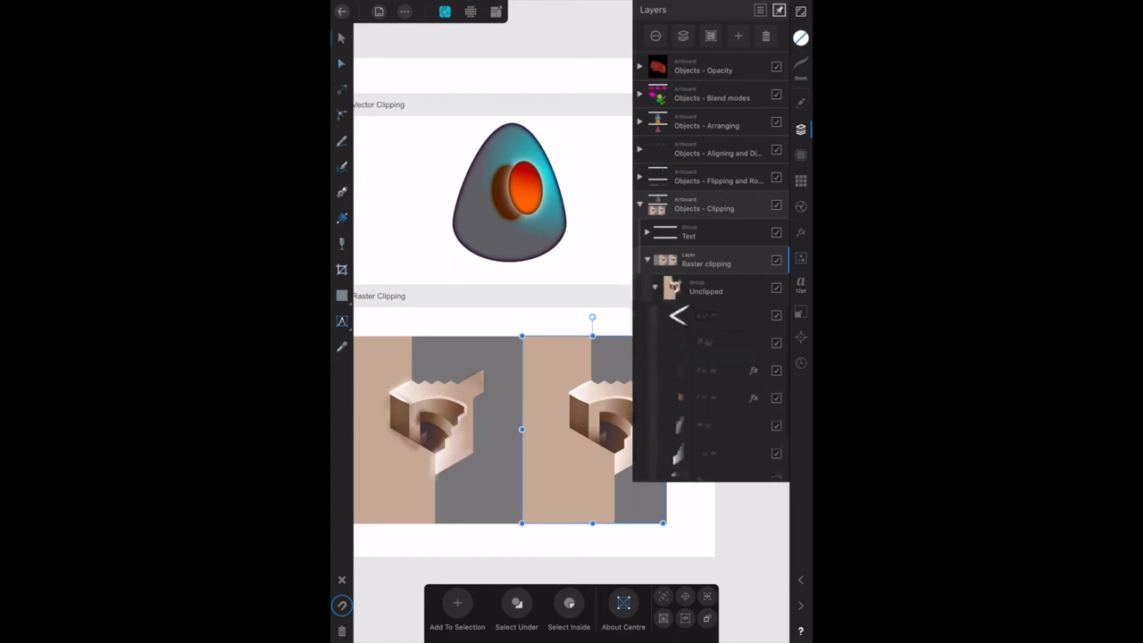
Expand the Clipped group and select a piece of the right staircase
{"action": "left_click", "coordinate": [655, 313]}
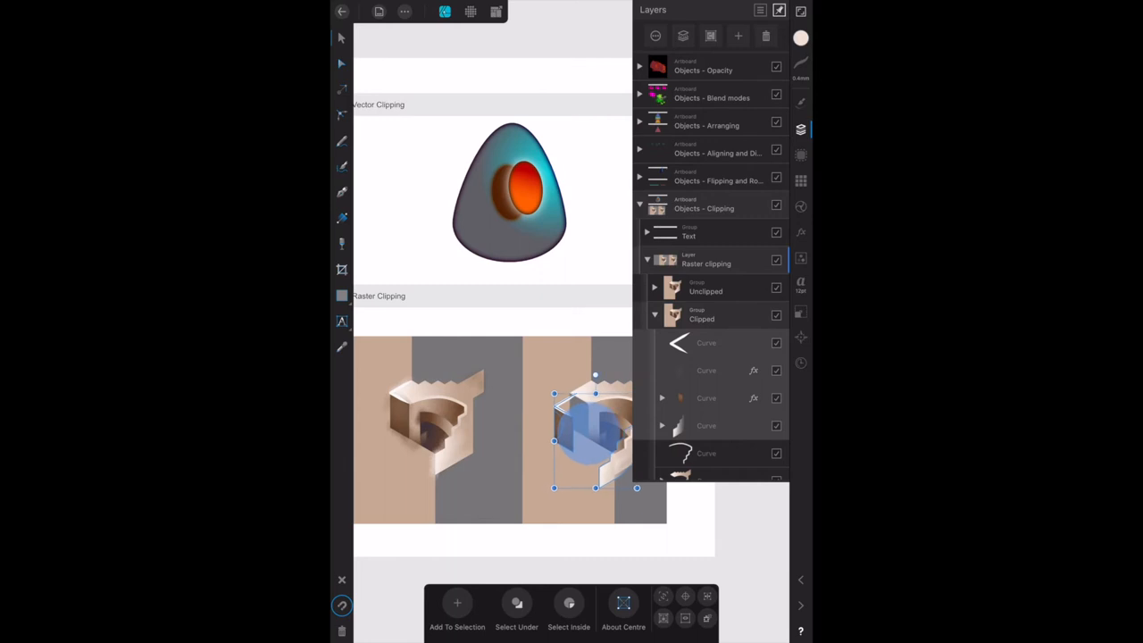
{"action": "left_click_drag", "start_coordinate": [595, 432], "coordinate": [567, 476]}
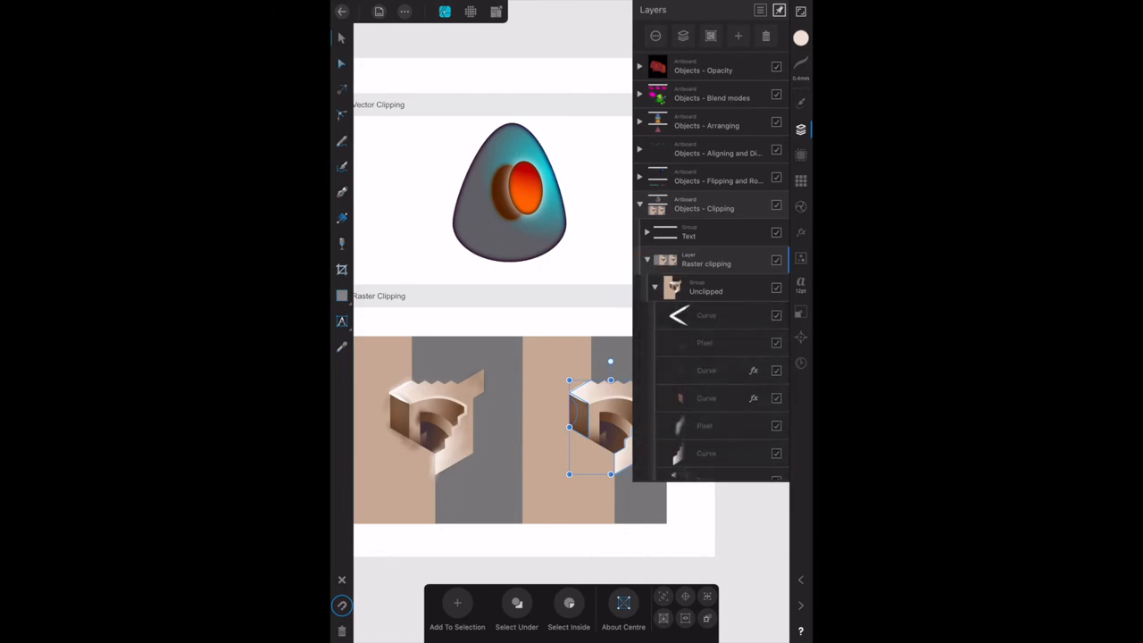
Move a left staircase piece, undo the move, and collapse the Unclipped group
{"action": "left_click_drag", "start_coordinate": [607, 427], "coordinate": [400, 391]}
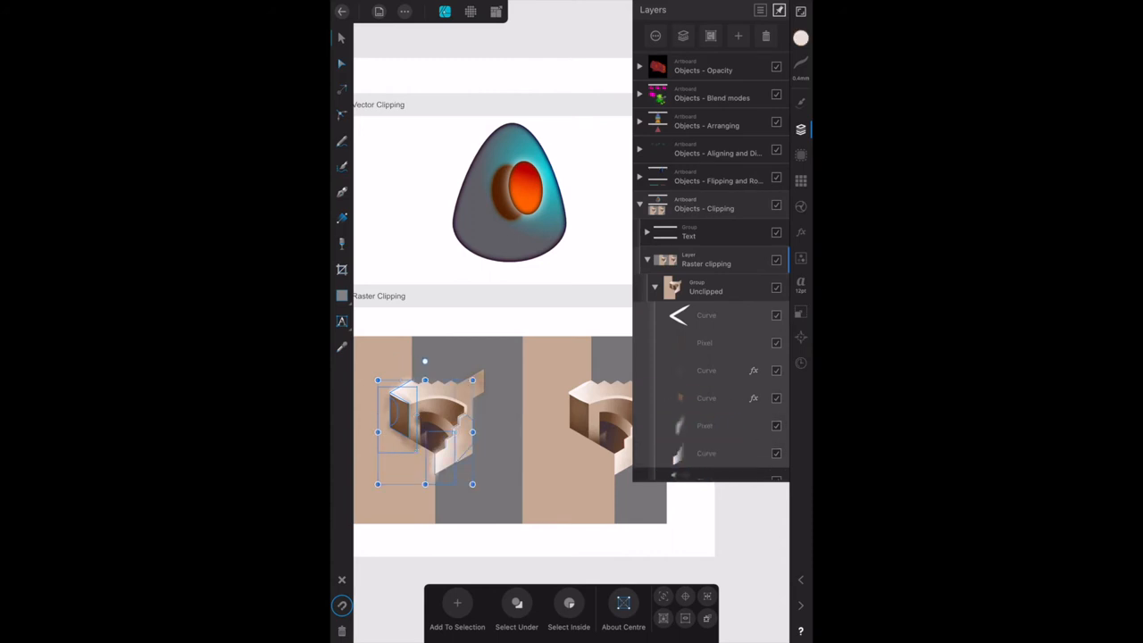
{"action": "left_click_drag", "start_coordinate": [425, 432], "coordinate": [424, 482]}
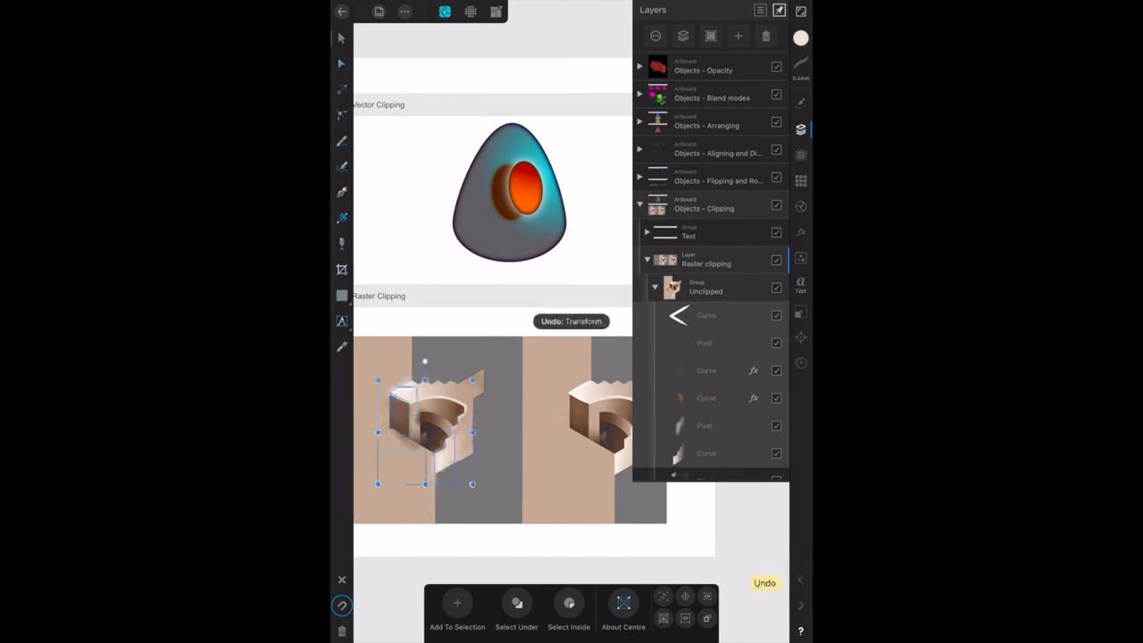
{"action": "left_click", "coordinate": [764, 582]}
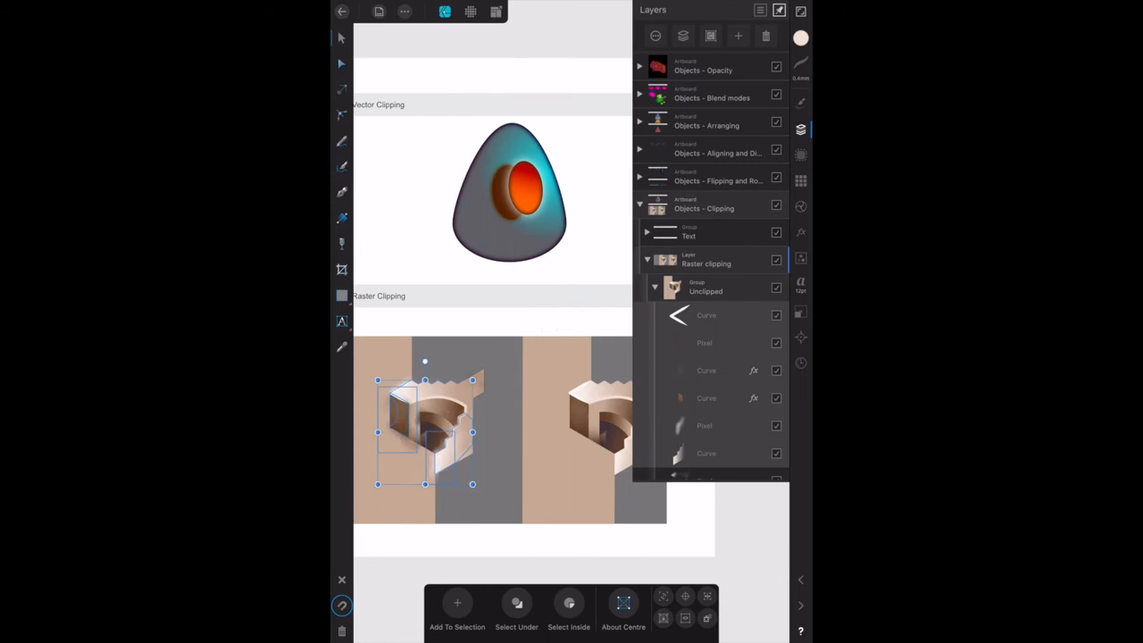
{"action": "left_click", "coordinate": [654, 287]}
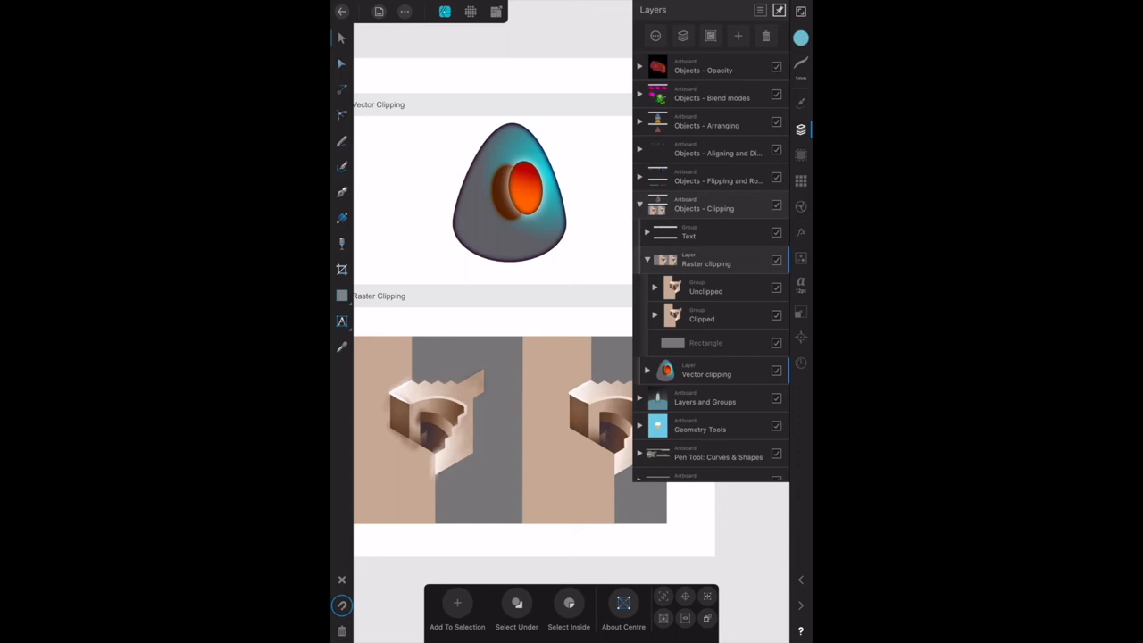
Collapse Raster clipping and expand Vector clipping to list its three curves
{"action": "left_click", "coordinate": [646, 259]}
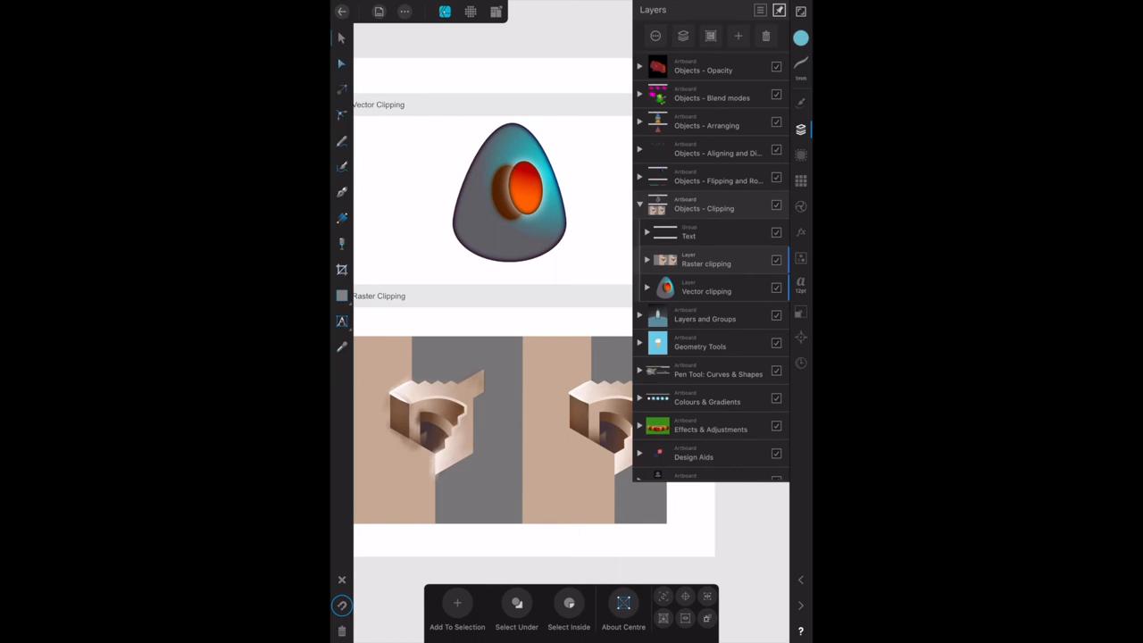
{"action": "left_click", "coordinate": [647, 291]}
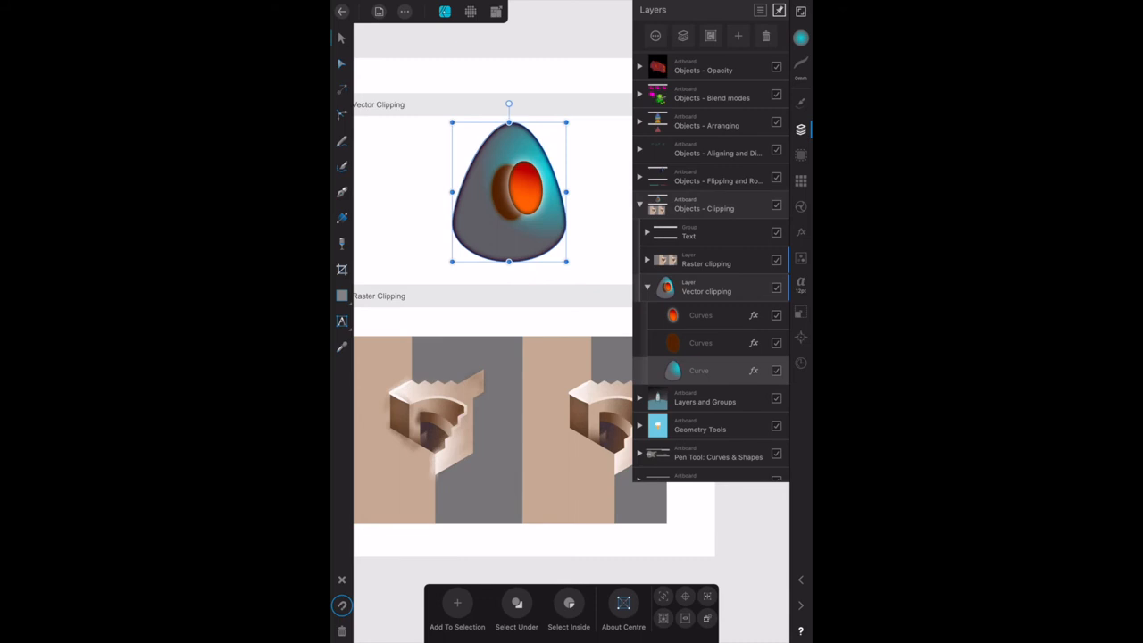
Expand Raster clipping > Unclipped and select the left staircase's stepped curve piece
{"action": "left_click", "coordinate": [646, 260]}
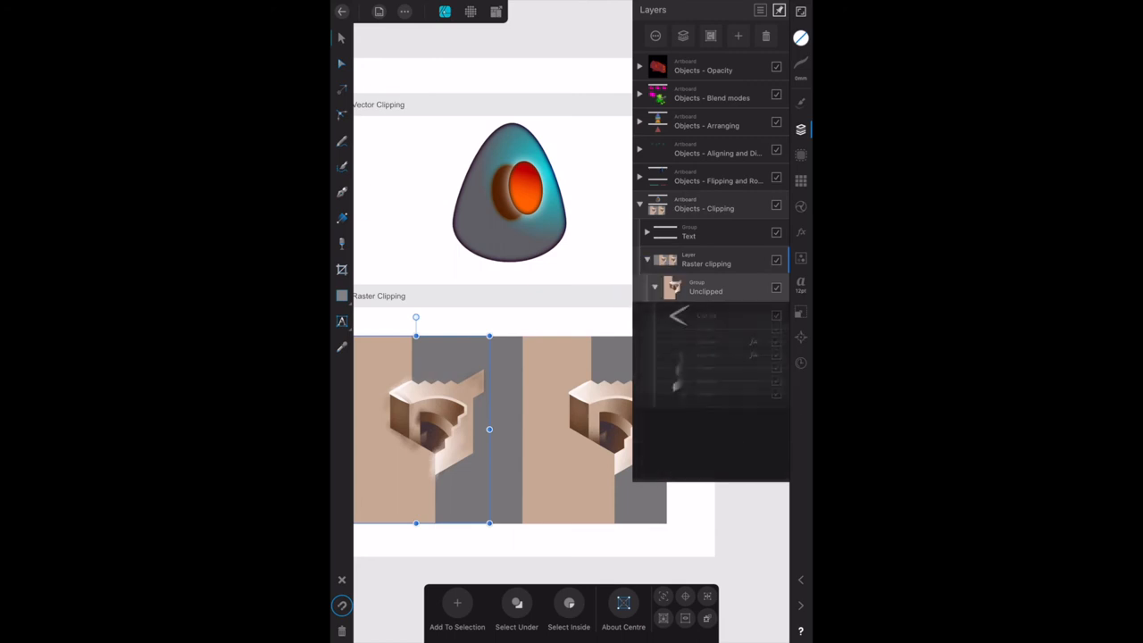
{"action": "left_click", "coordinate": [655, 286]}
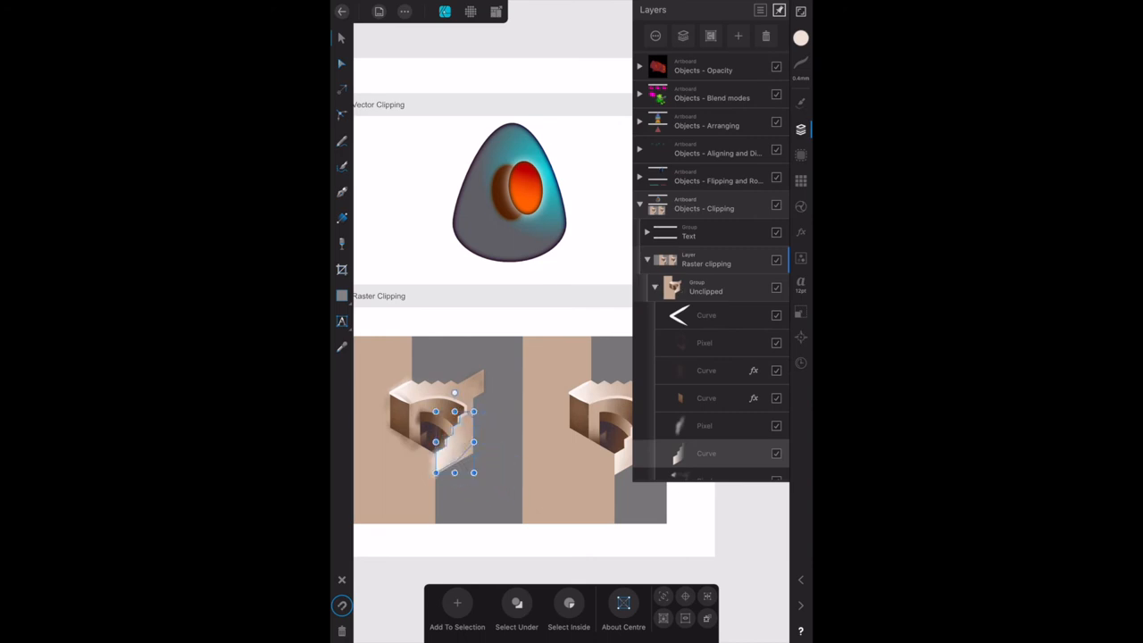
{"action": "left_click", "coordinate": [765, 583]}
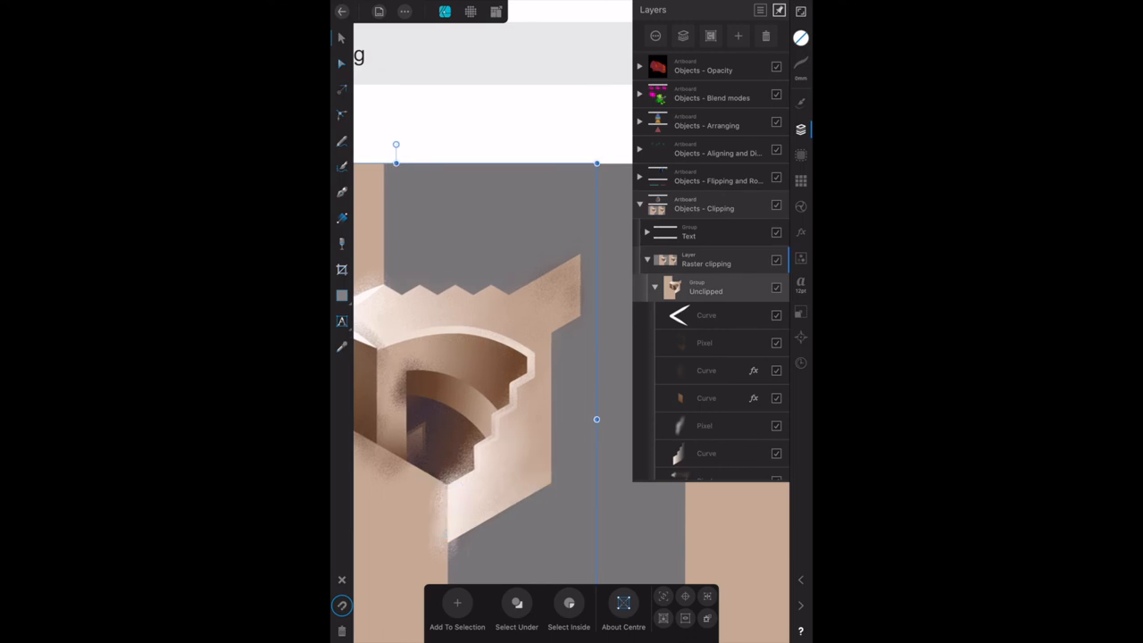
{"action": "left_click", "coordinate": [706, 453]}
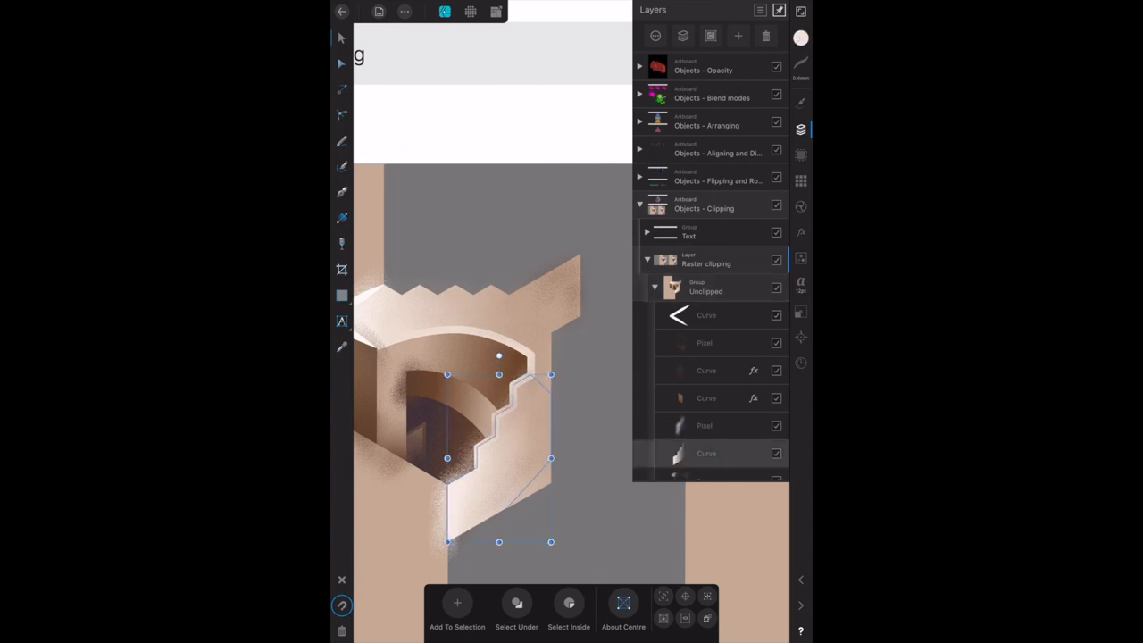